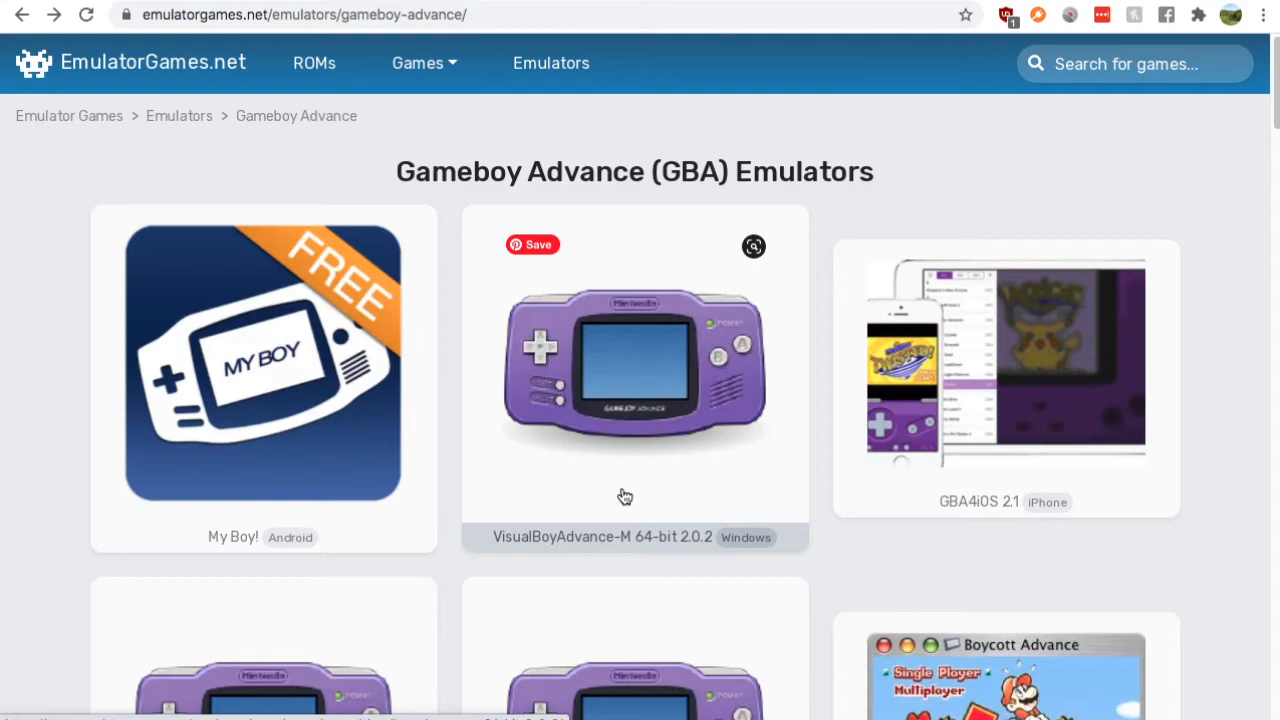
{"action": "mouse_move", "coordinate": [910, 410]}
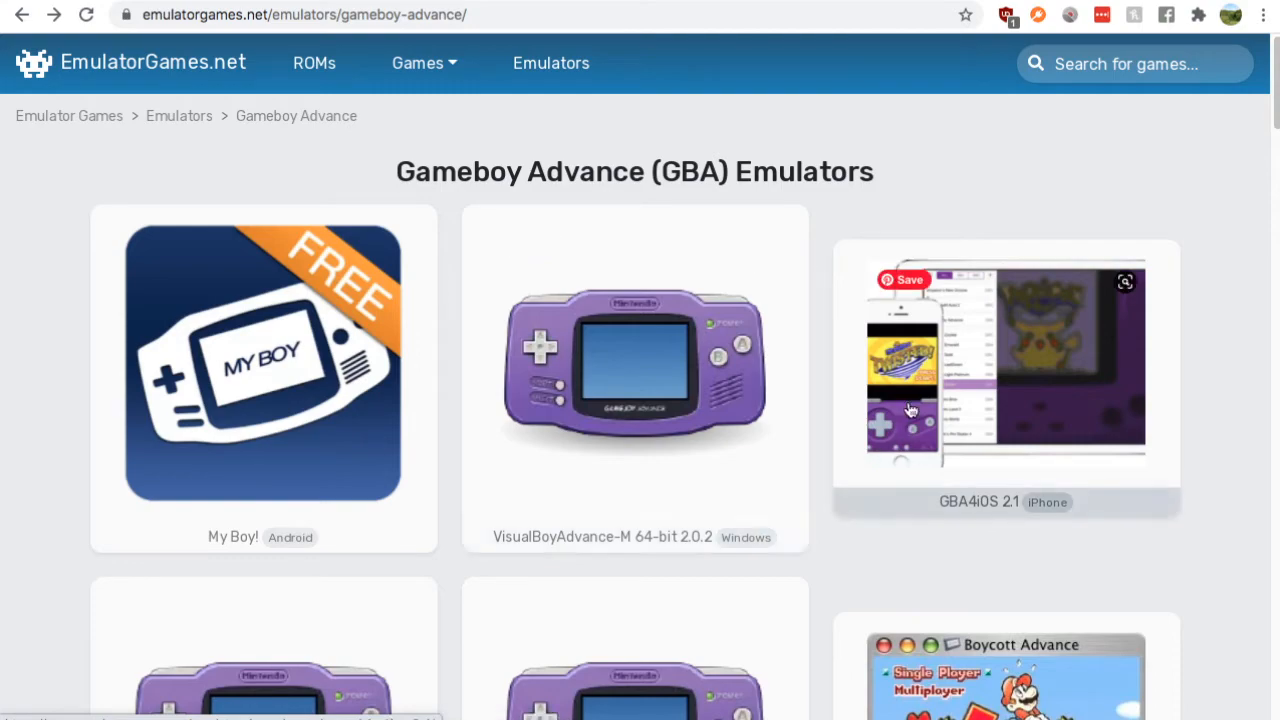
Open the Mednafen 1.21.3 Linux emulator's detail page from the Gameboy Advance Emulators list.
{"action": "scroll", "scroll_direction": "down", "scroll_amount": 3}
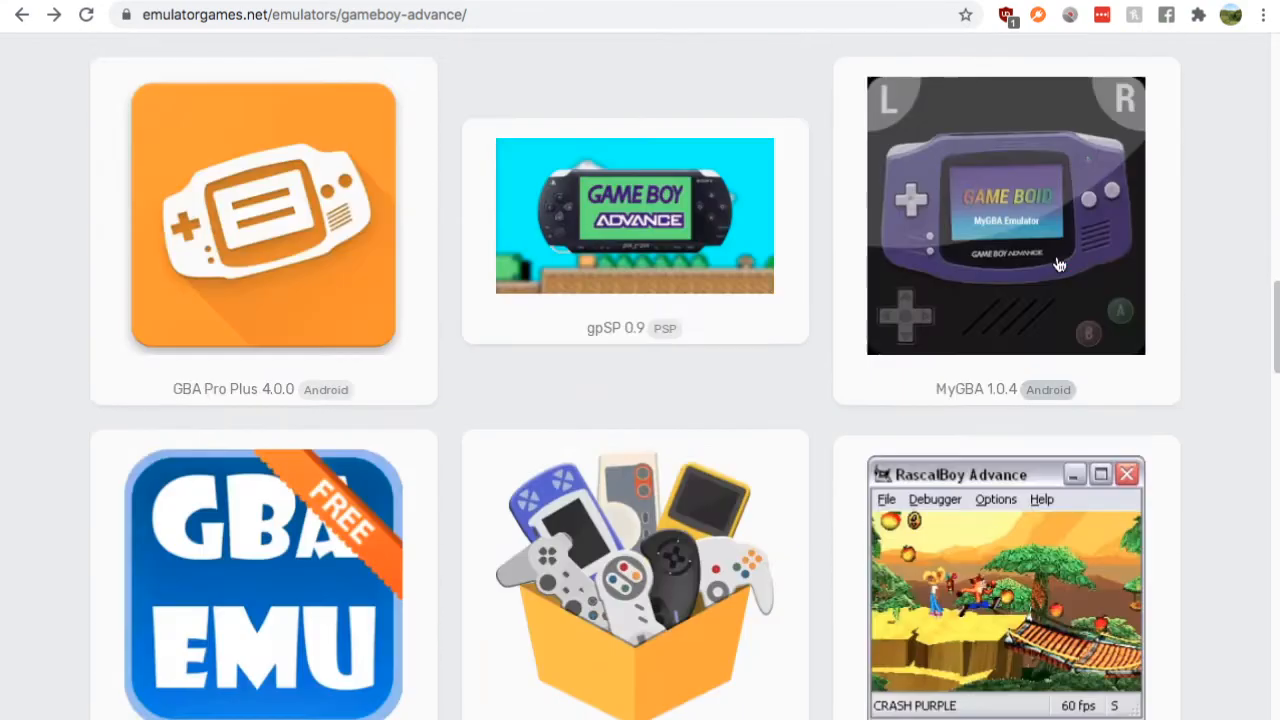
{"action": "scroll", "scroll_direction": "down", "scroll_amount": 3}
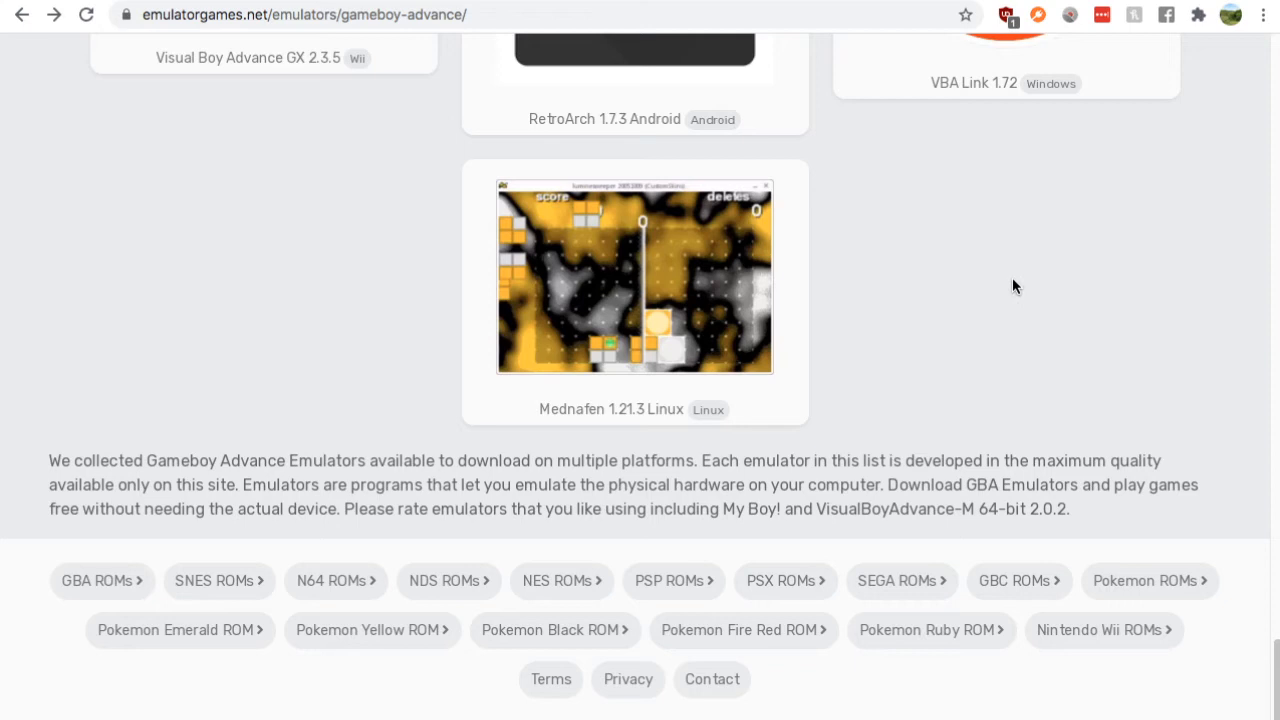
{"action": "left_click", "coordinate": [634, 276]}
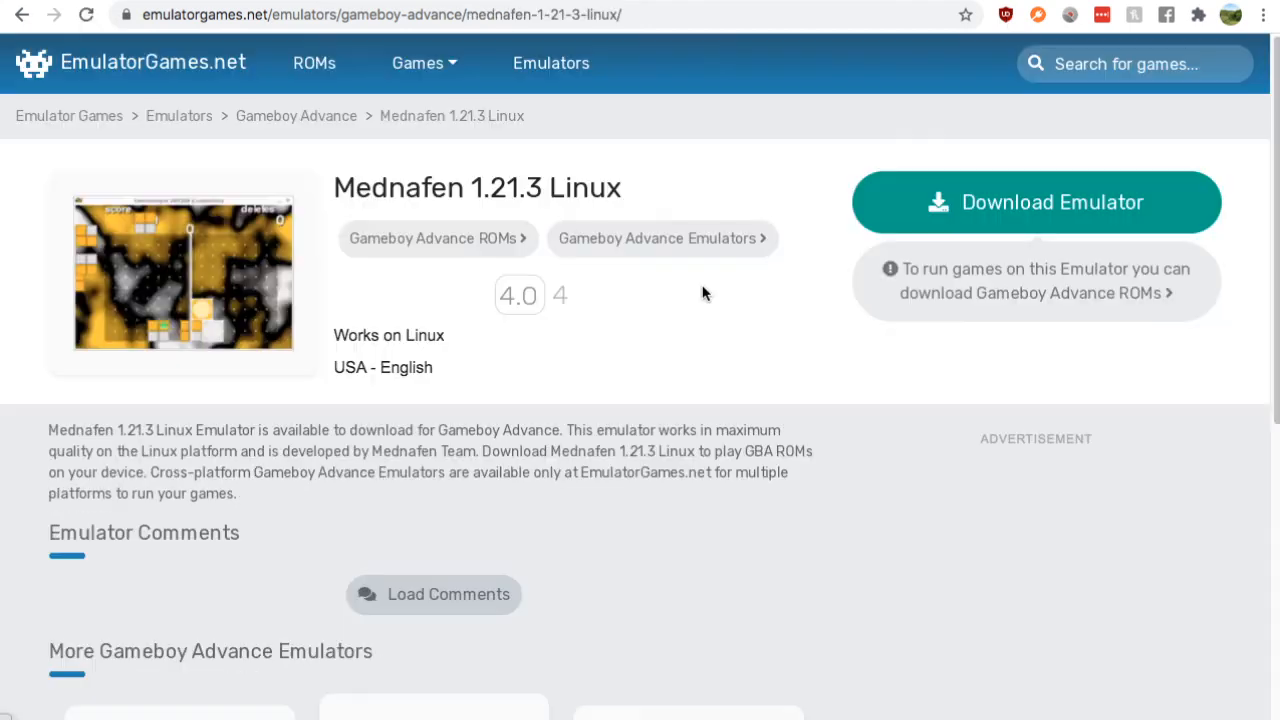